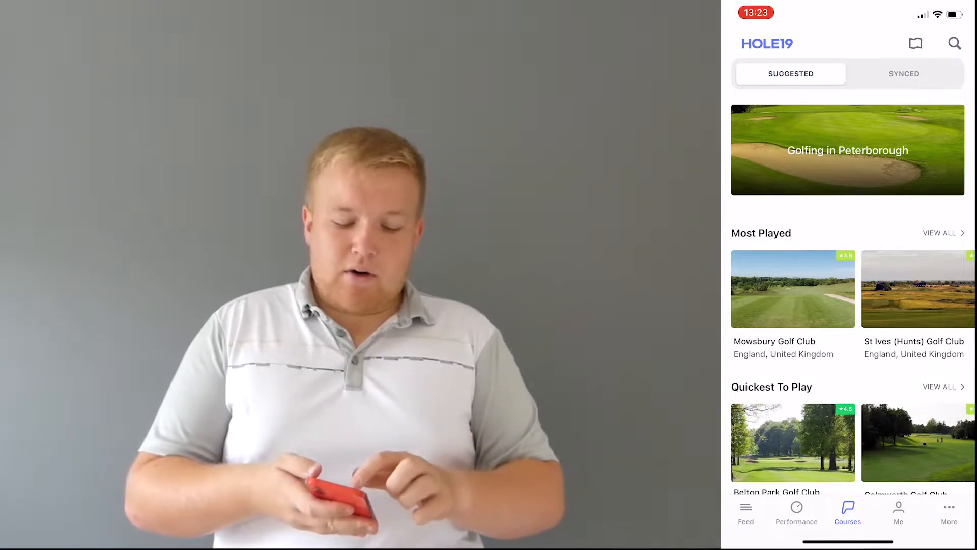
Step: Browse the Golfing in Peterborough course collection, then return to suggested courses
{"action": "left_click", "coordinate": [848, 149]}
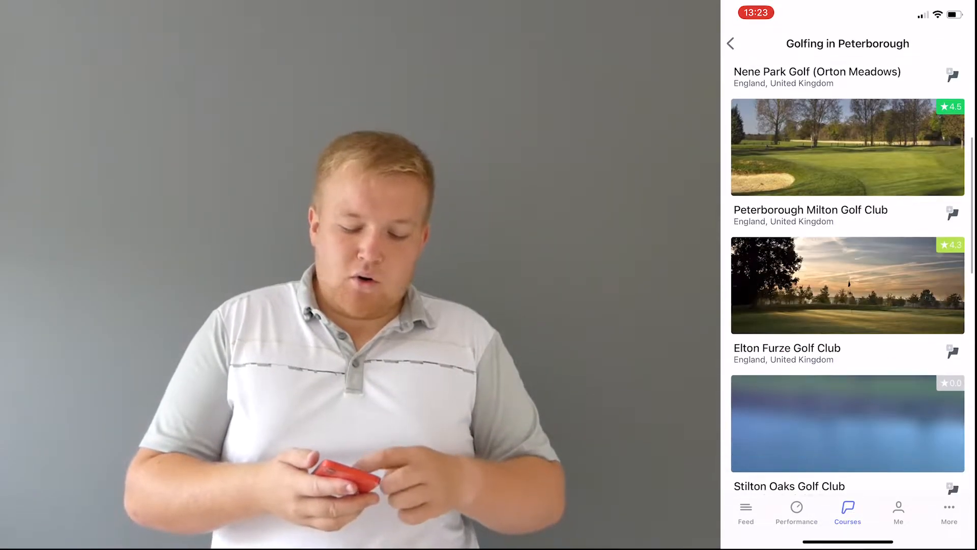
{"action": "scroll", "scroll_direction": "down", "scroll_amount": 3}
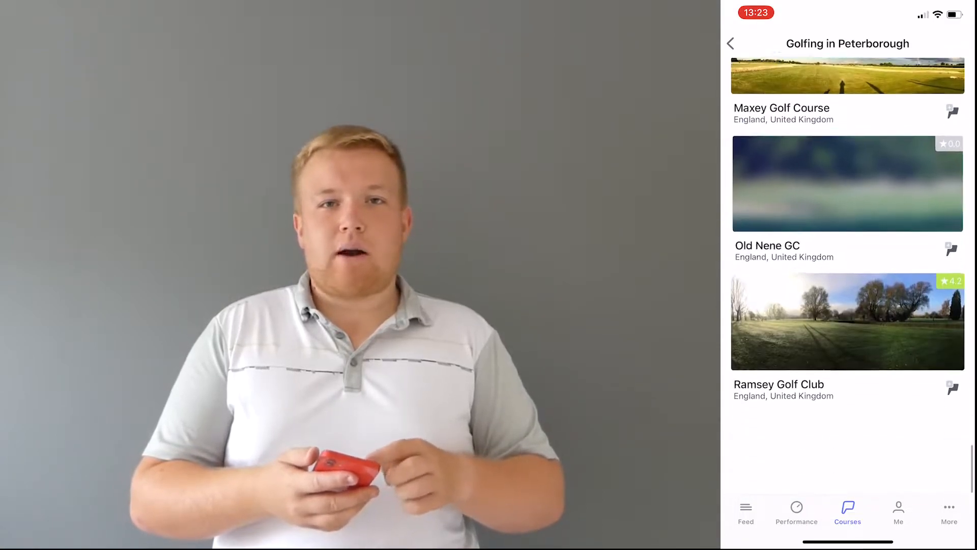
{"action": "left_click", "coordinate": [732, 43]}
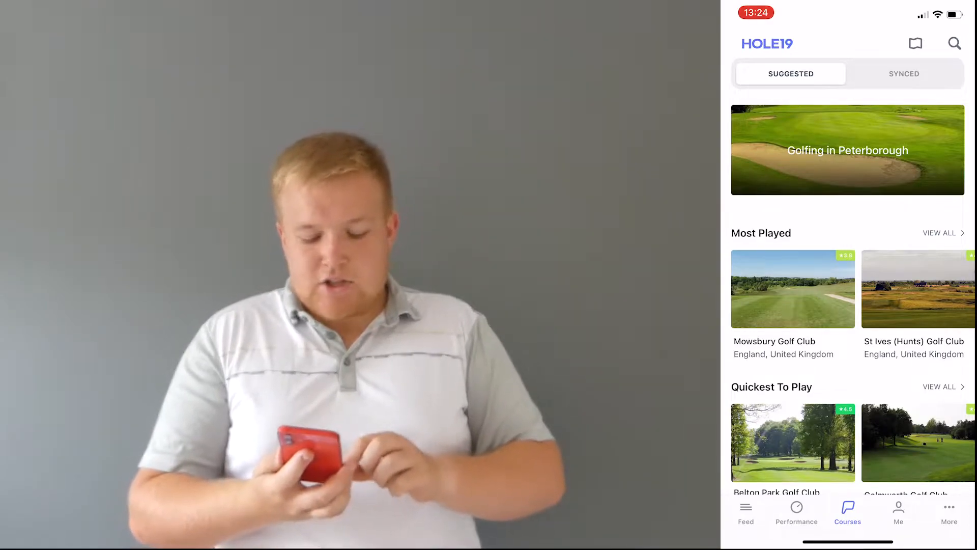
Step: View the community feed and the buddies-to-follow list, then dismiss the empty buddy search
{"action": "left_click", "coordinate": [746, 512]}
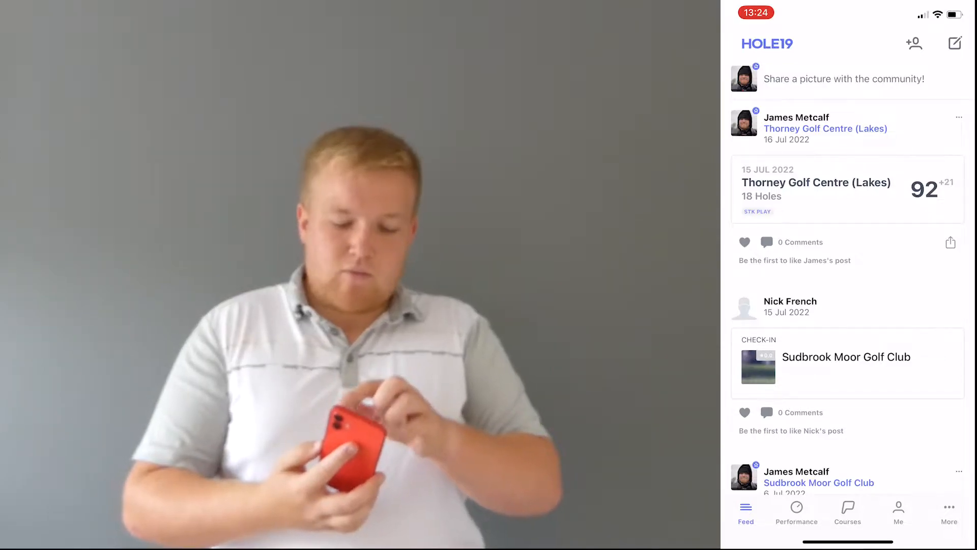
{"action": "left_click", "coordinate": [845, 79]}
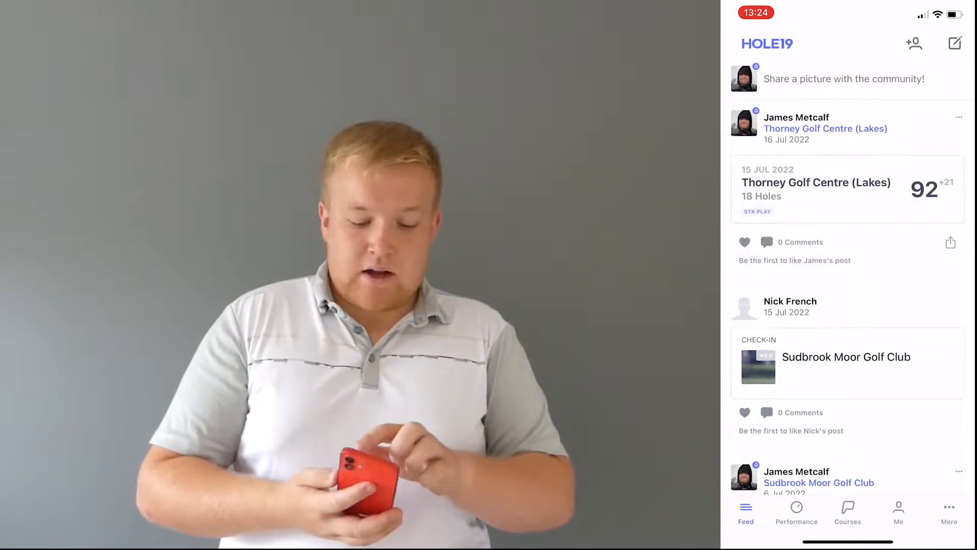
{"action": "left_click", "coordinate": [916, 42]}
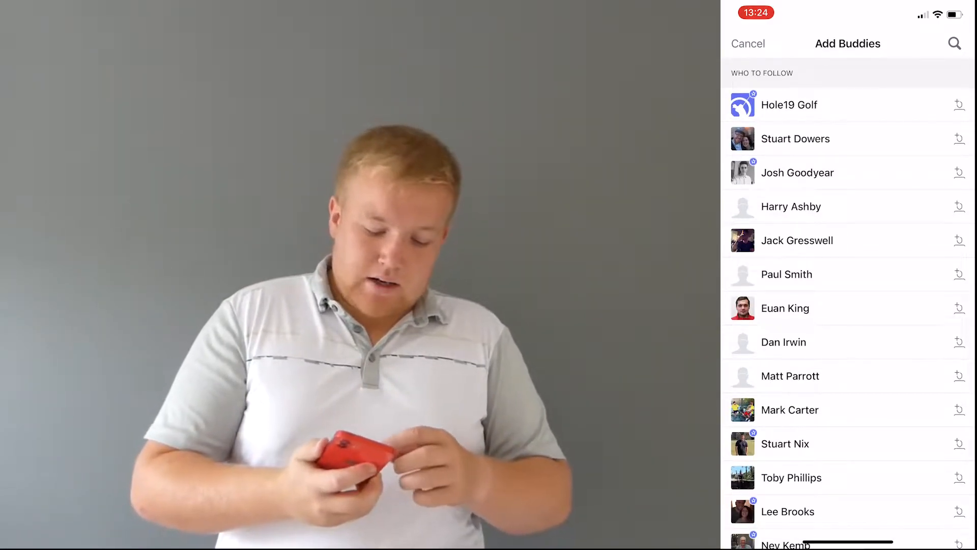
{"action": "scroll", "scroll_direction": "down", "scroll_amount": 3}
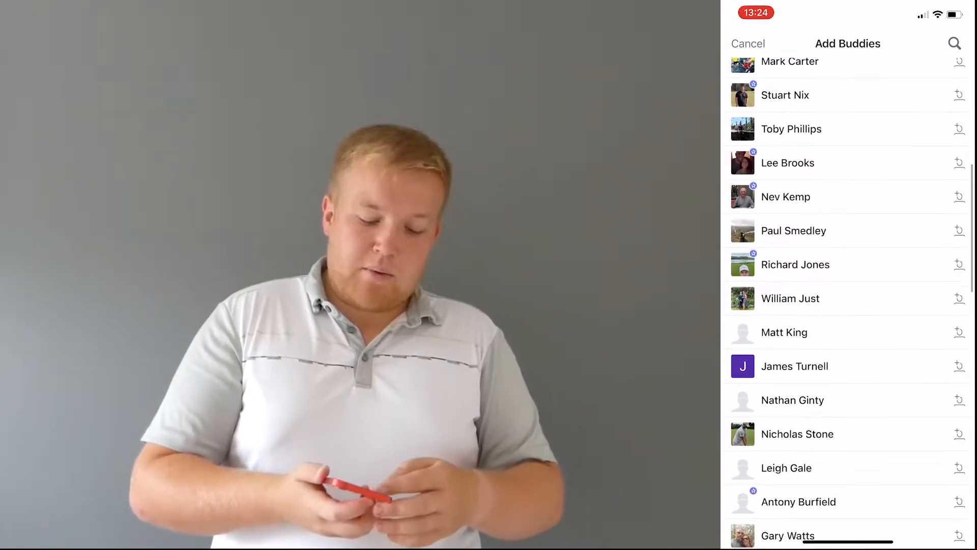
{"action": "scroll", "scroll_direction": "down", "scroll_amount": 3}
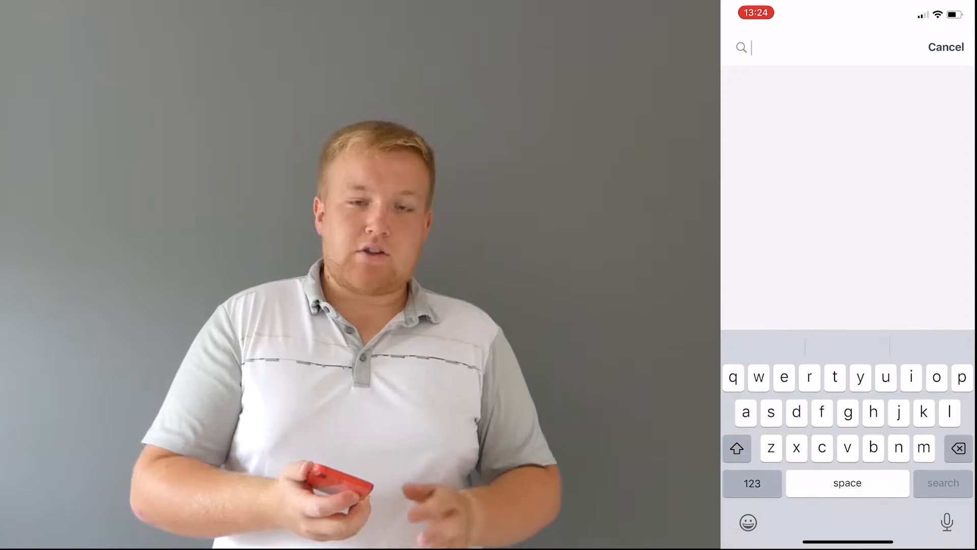
{"action": "left_click", "coordinate": [940, 47]}
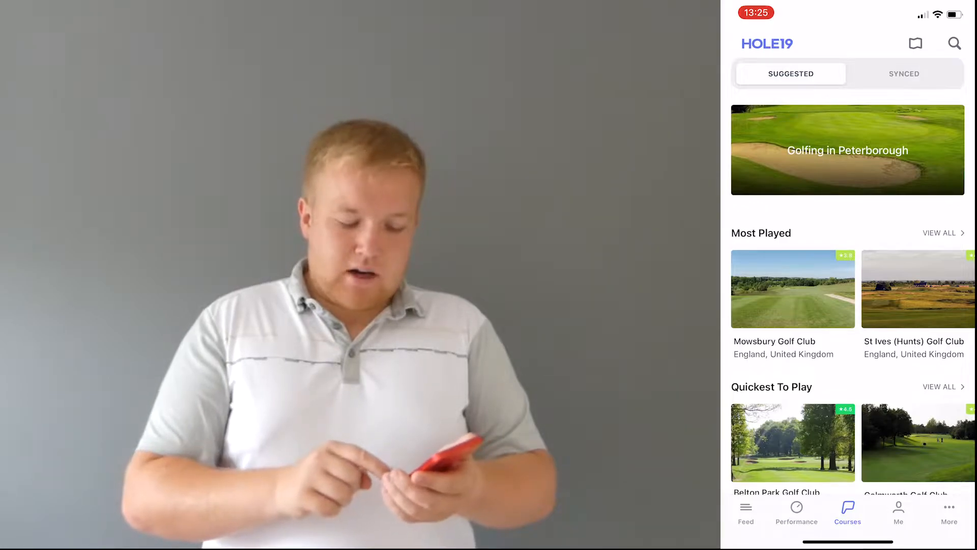
Step: Look through the profile's scores and highlights, then go back to the courses page
{"action": "left_click", "coordinate": [899, 511]}
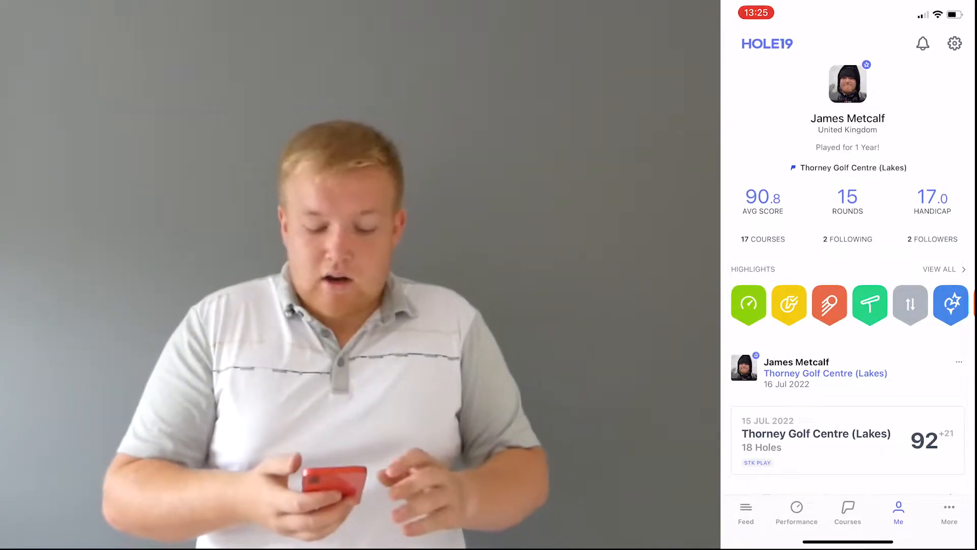
{"action": "scroll", "scroll_direction": "down", "scroll_amount": 3}
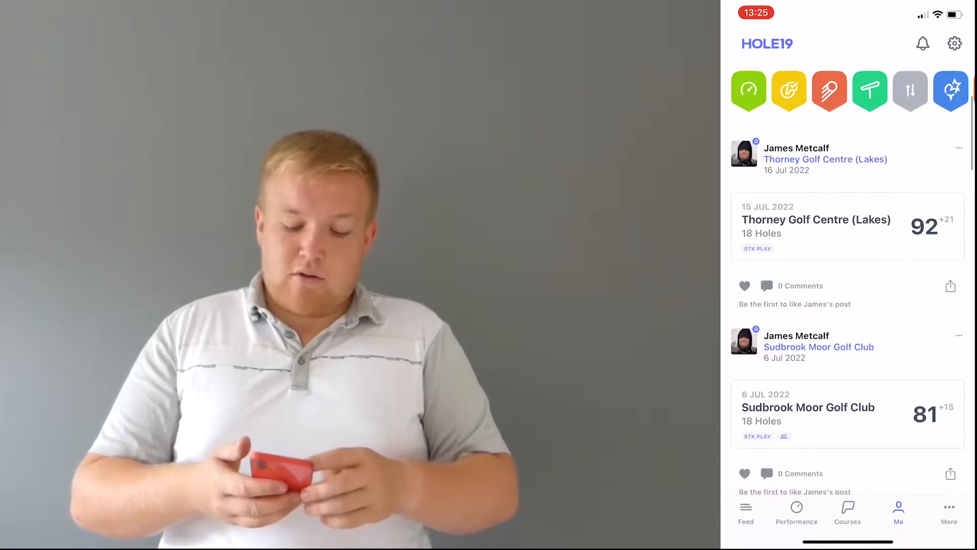
{"action": "scroll", "scroll_direction": "down", "scroll_amount": 3}
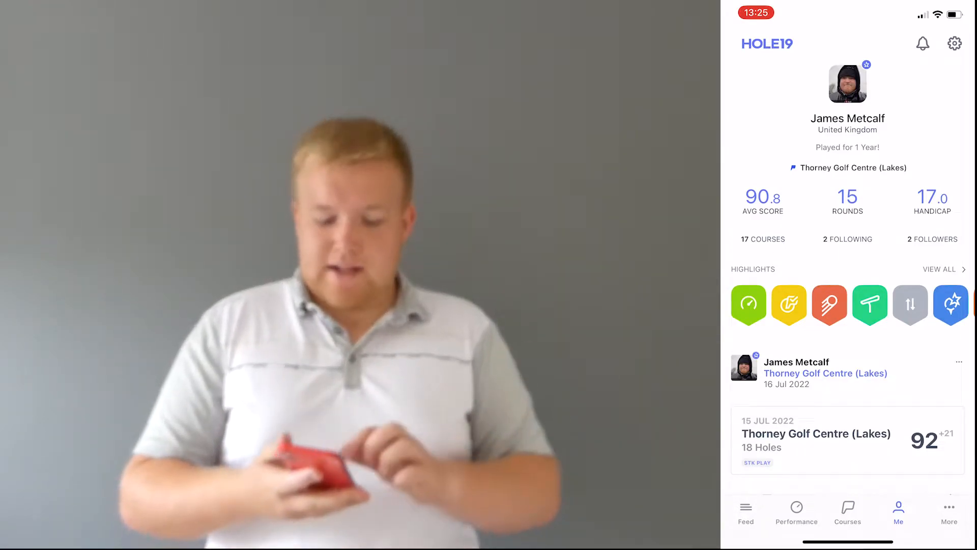
{"action": "left_click", "coordinate": [847, 511]}
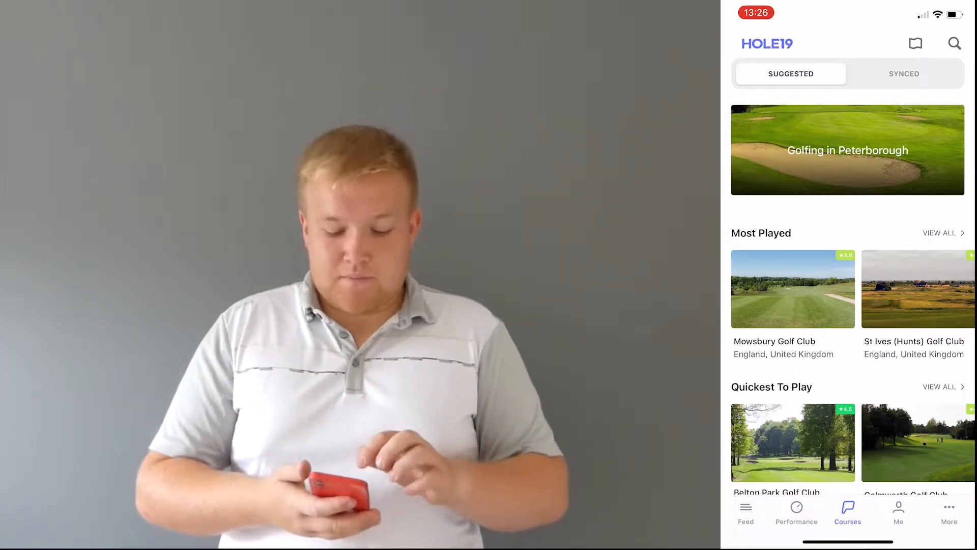
Step: Open Thorney Golf Centre (Lakes) from Synced courses and scroll through its weather and info
{"action": "left_click", "coordinate": [904, 74]}
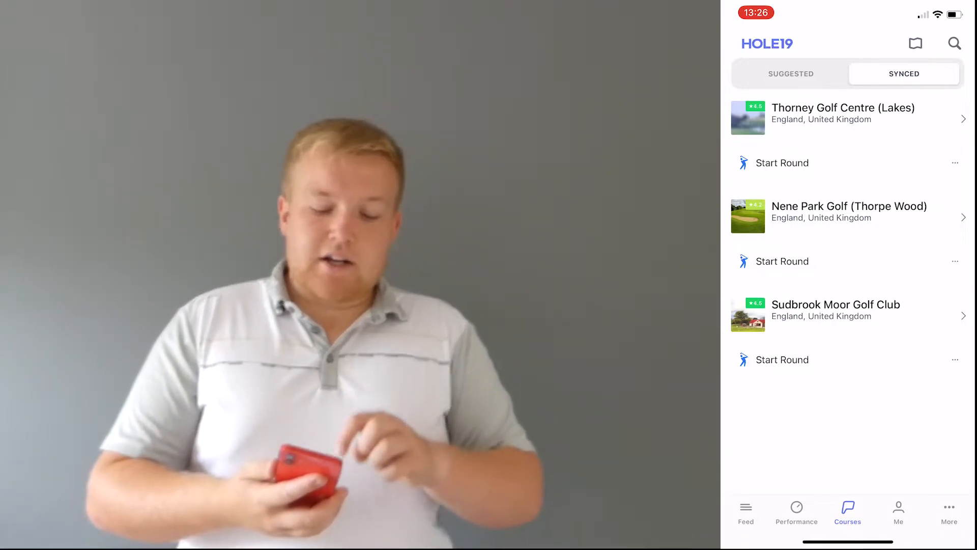
{"action": "left_click", "coordinate": [843, 110]}
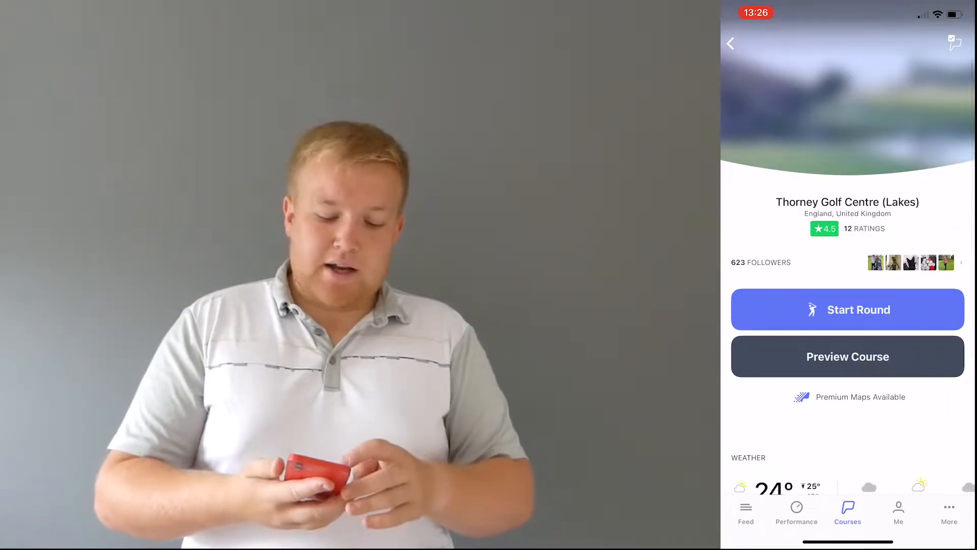
{"action": "scroll", "scroll_direction": "down", "scroll_amount": 3}
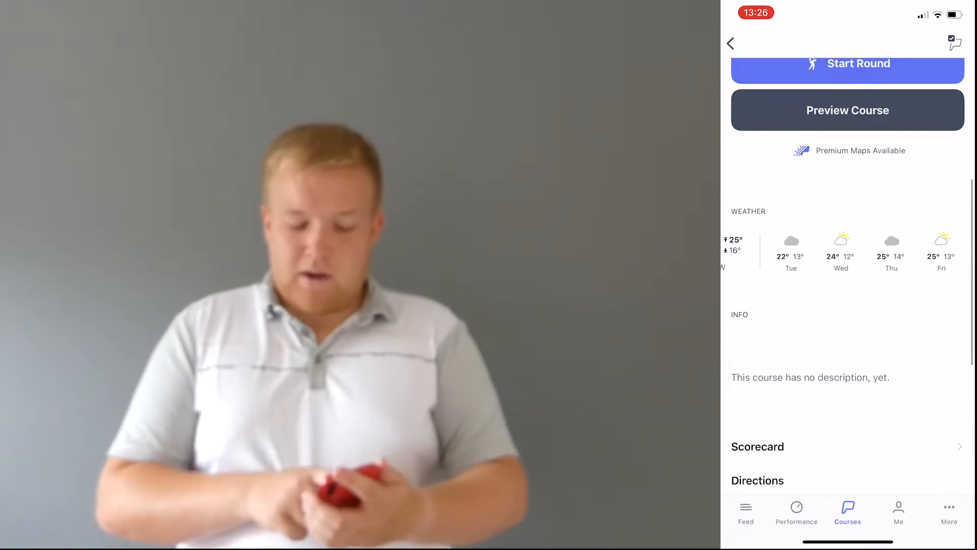
{"action": "scroll", "scroll_direction": "down", "scroll_amount": 3}
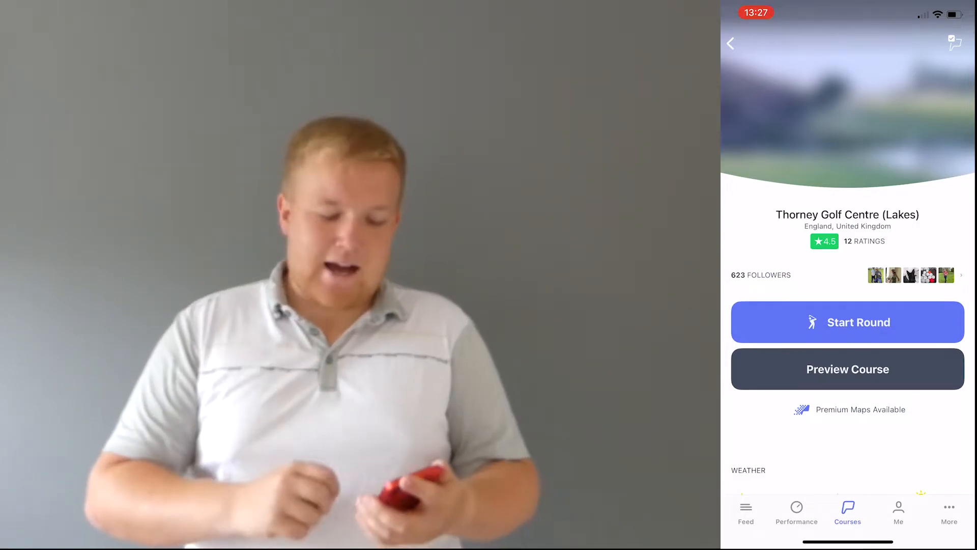
Step: Start round setup in Scoring mode and keep Stableford as the scoring mode
{"action": "left_click", "coordinate": [848, 322]}
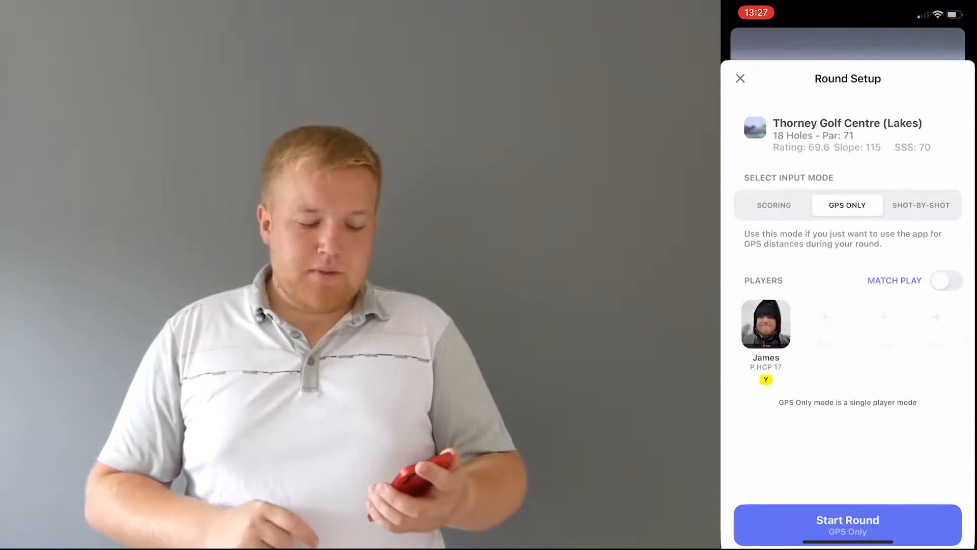
{"action": "left_click", "coordinate": [774, 205]}
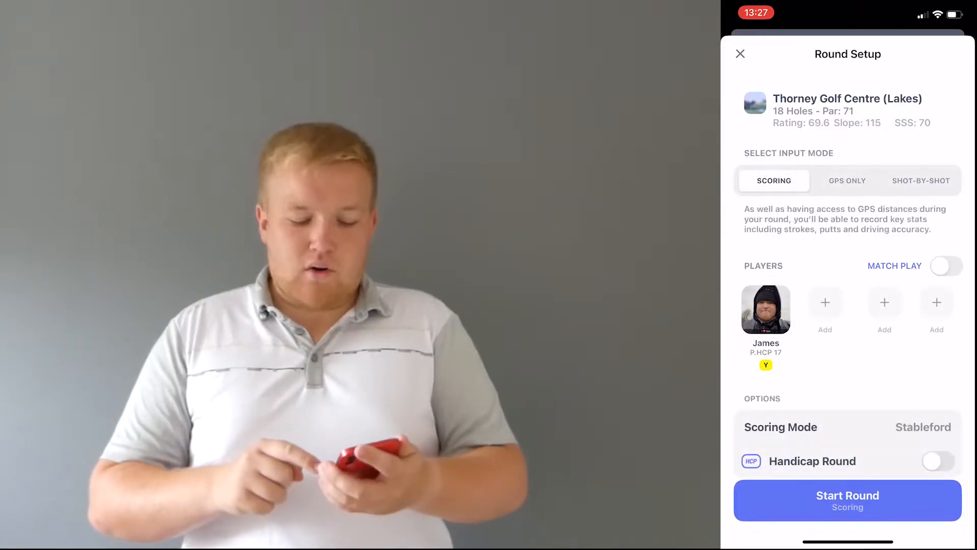
{"action": "left_click", "coordinate": [848, 427]}
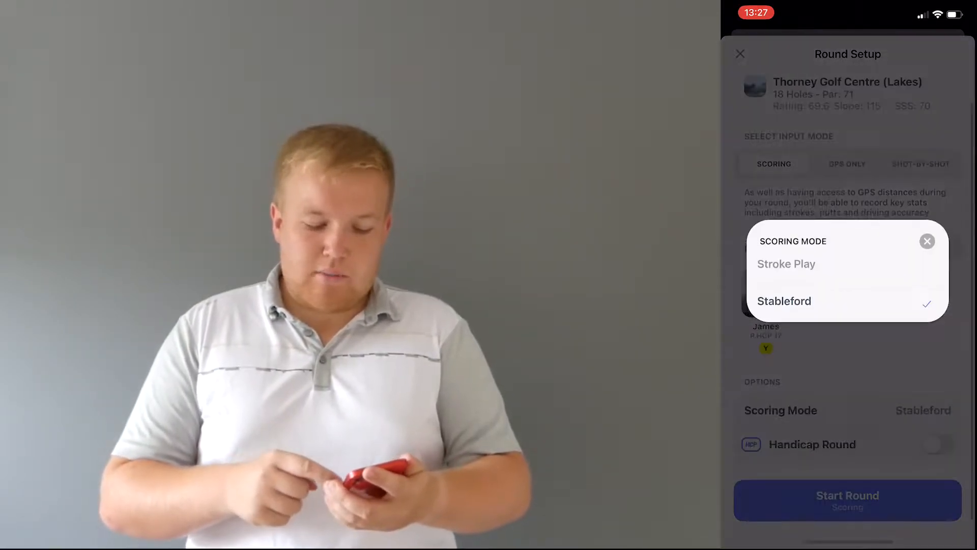
{"action": "left_click", "coordinate": [927, 241]}
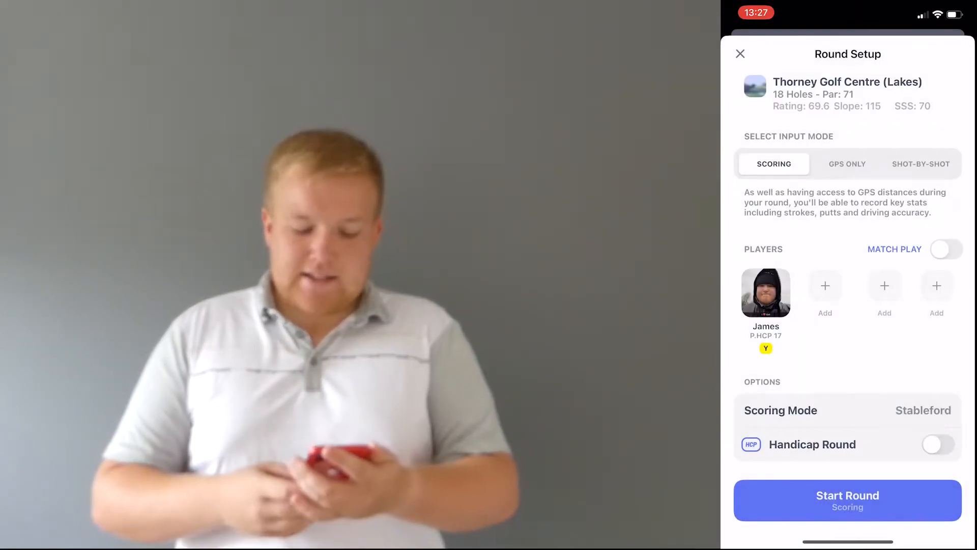
{"action": "left_click", "coordinate": [825, 285]}
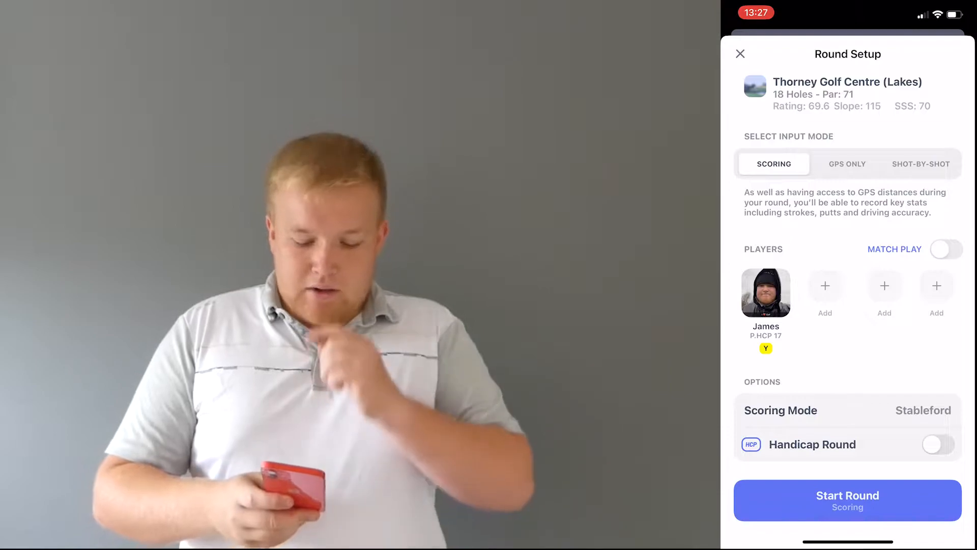
{"action": "left_click", "coordinate": [766, 293]}
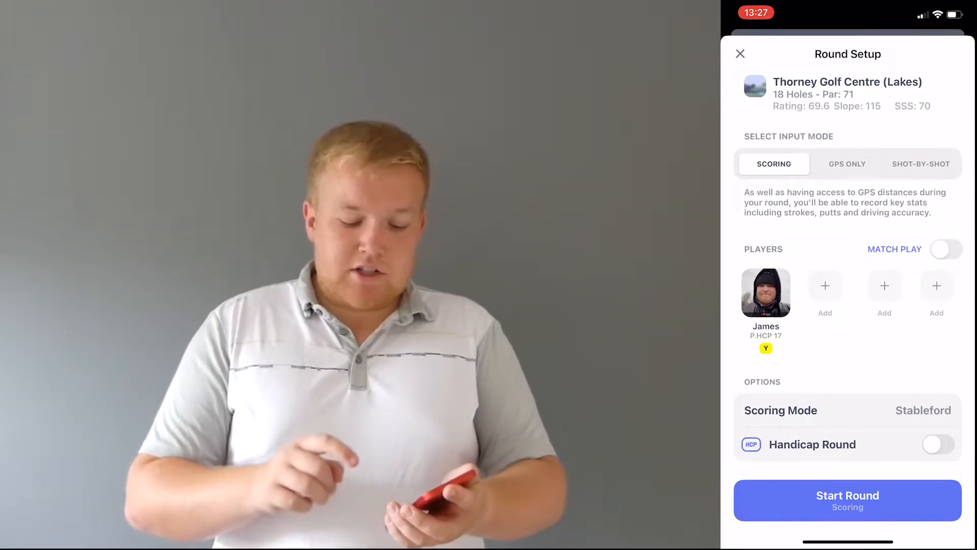
Step: Toggle Handicap Round on and back off, then switch the round to GPS Only
{"action": "left_click", "coordinate": [938, 444]}
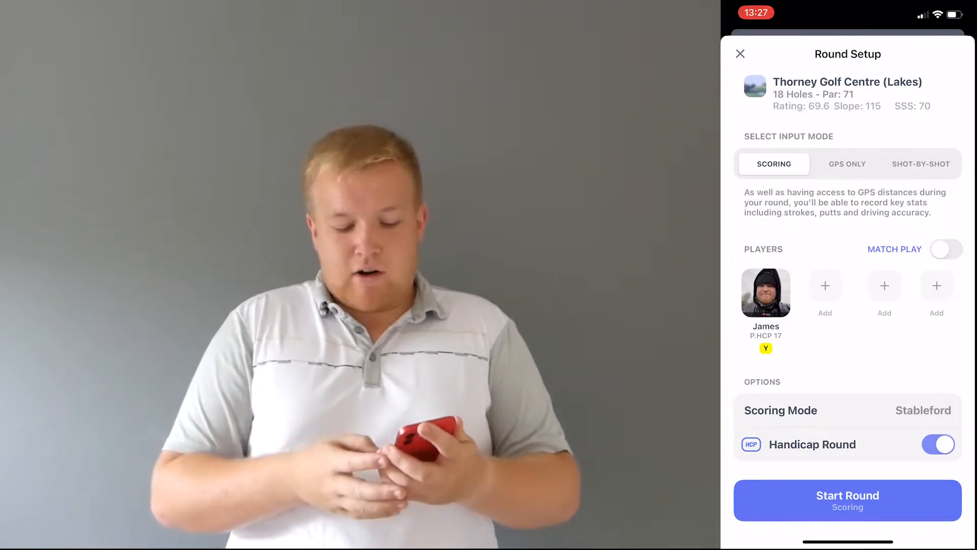
{"action": "left_click", "coordinate": [938, 445]}
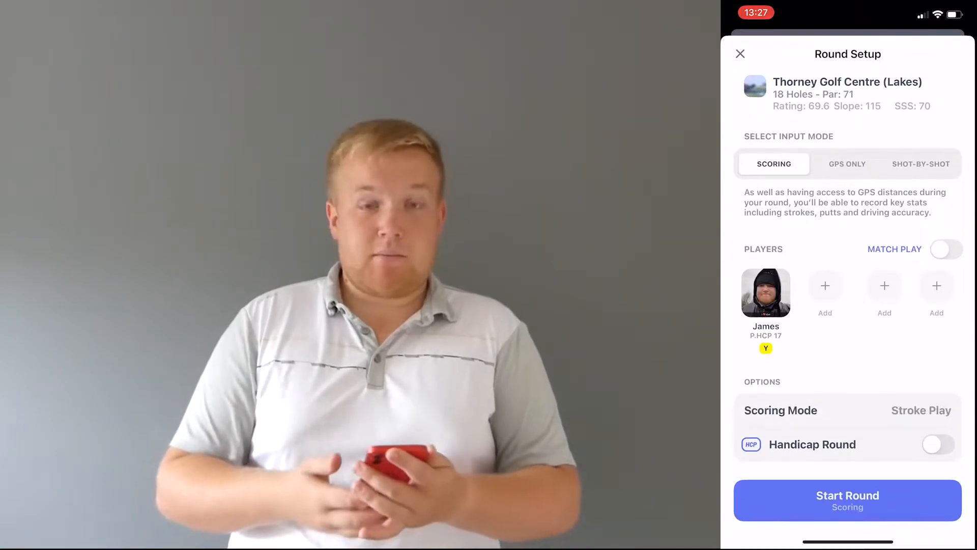
{"action": "left_click", "coordinate": [847, 164]}
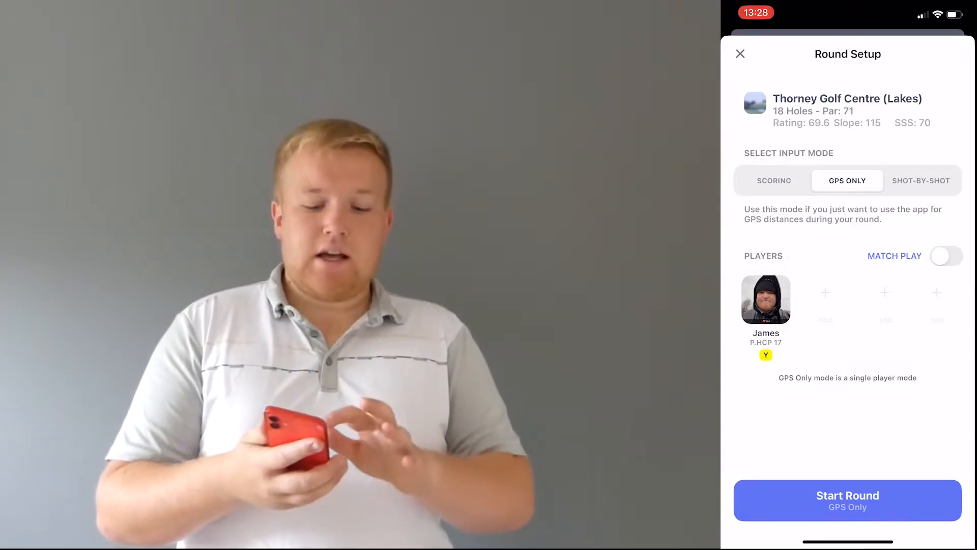
Step: Start the GPS-only round and dismiss shot tracking on hole 1
{"action": "left_click", "coordinate": [774, 181]}
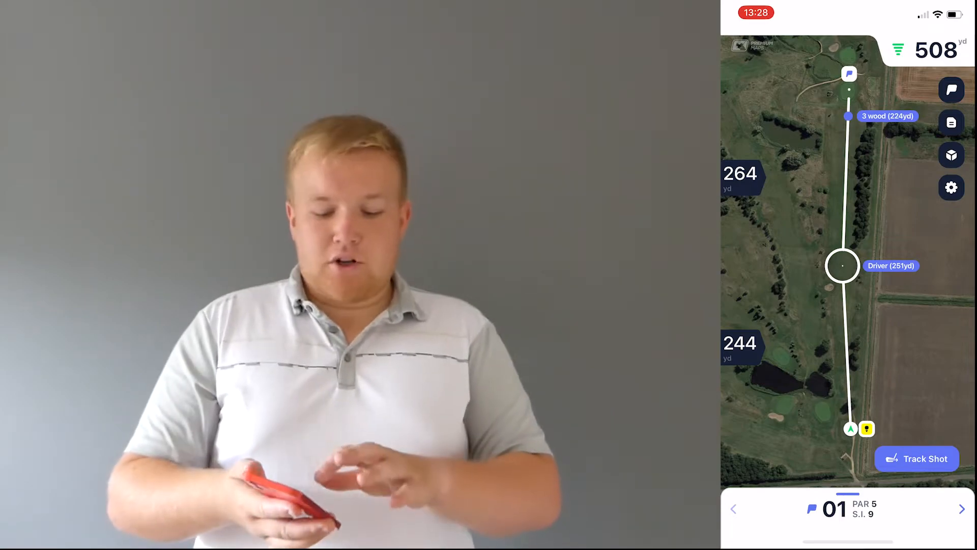
{"action": "left_click", "coordinate": [918, 459]}
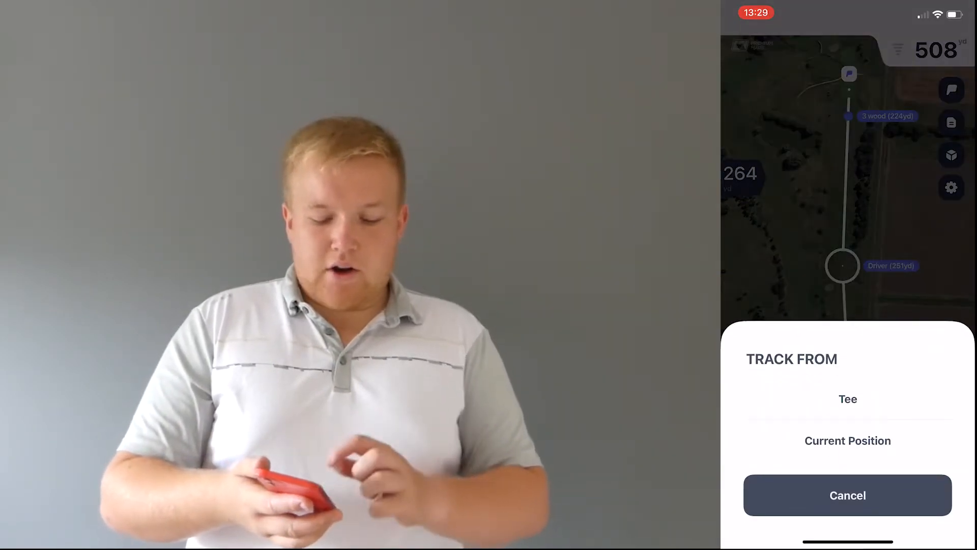
{"action": "left_click", "coordinate": [848, 441]}
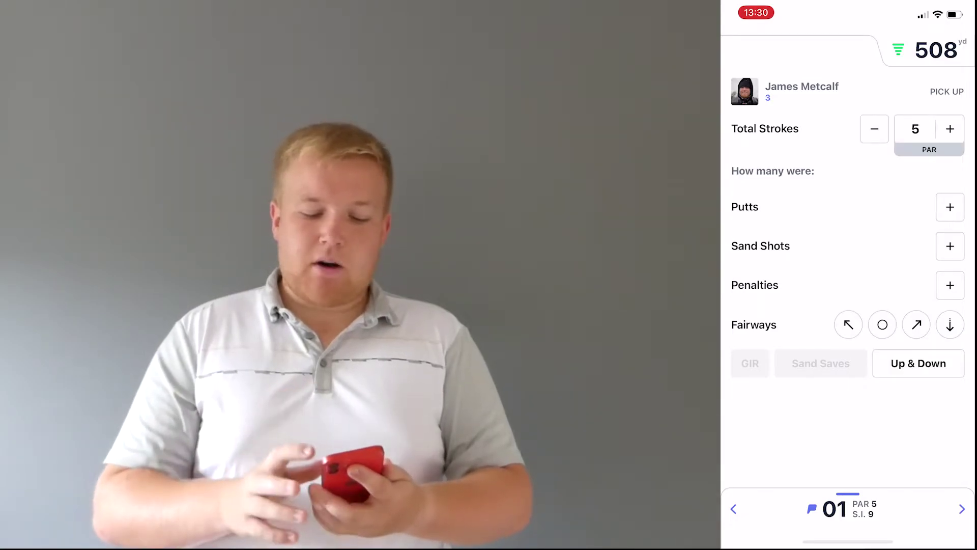
Step: Record hole 1 as 6 strokes, 2 putts and 1 sand shot, then finish the round
{"action": "left_click", "coordinate": [950, 129]}
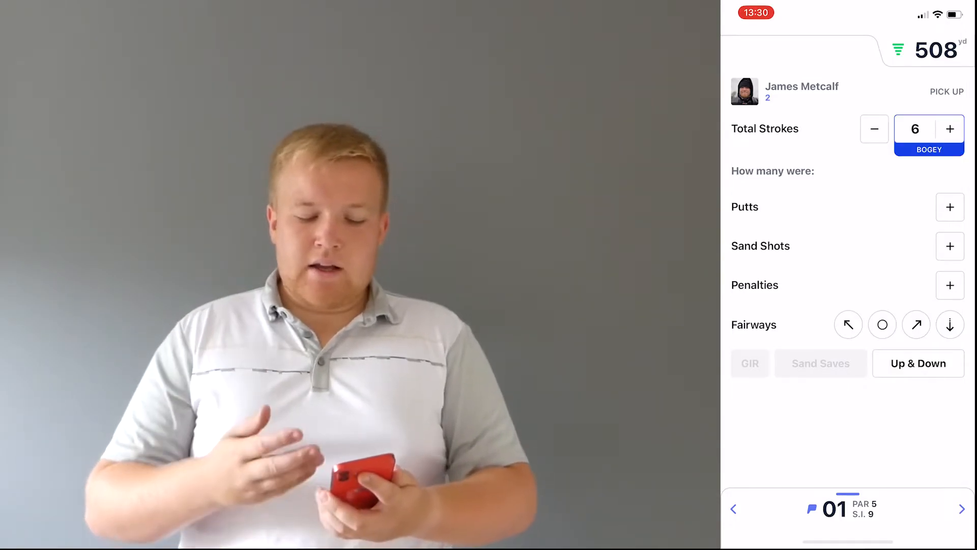
{"action": "left_click", "coordinate": [950, 207]}
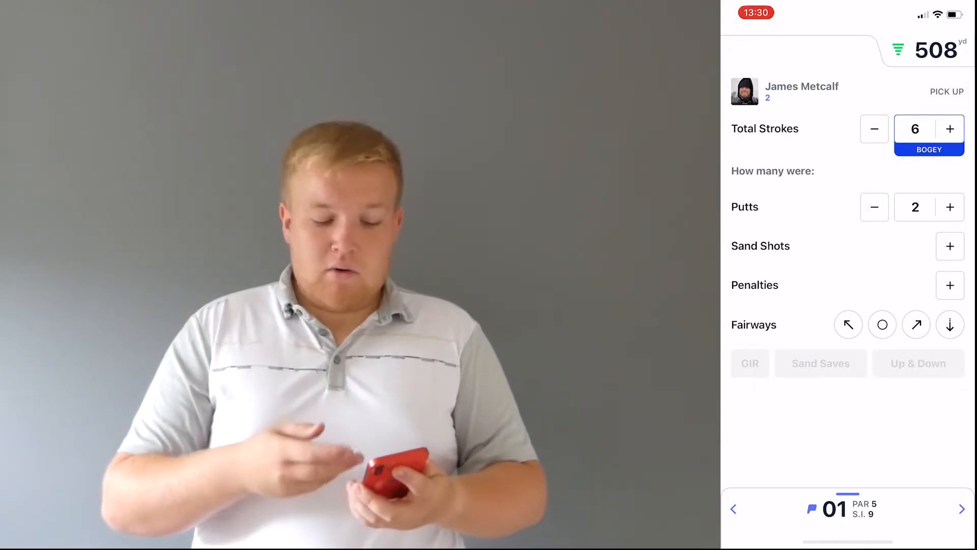
{"action": "left_click", "coordinate": [950, 246]}
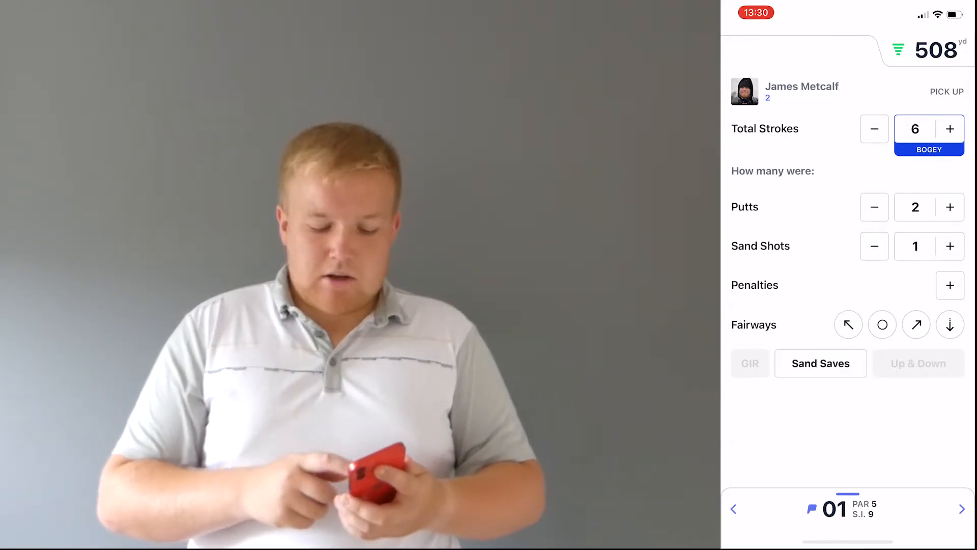
{"action": "left_click", "coordinate": [874, 246]}
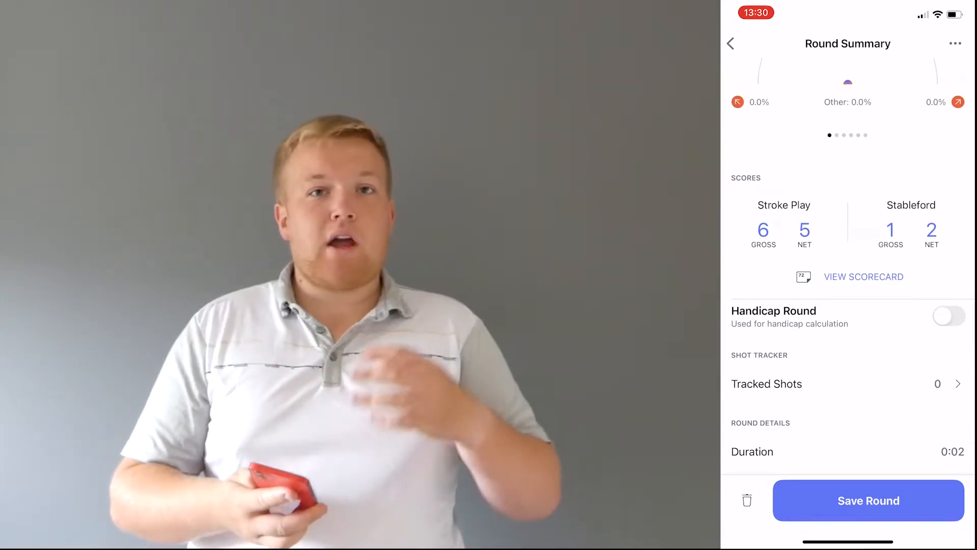
Step: Scroll down the Round Summary
{"action": "scroll", "scroll_direction": "down", "scroll_amount": 3}
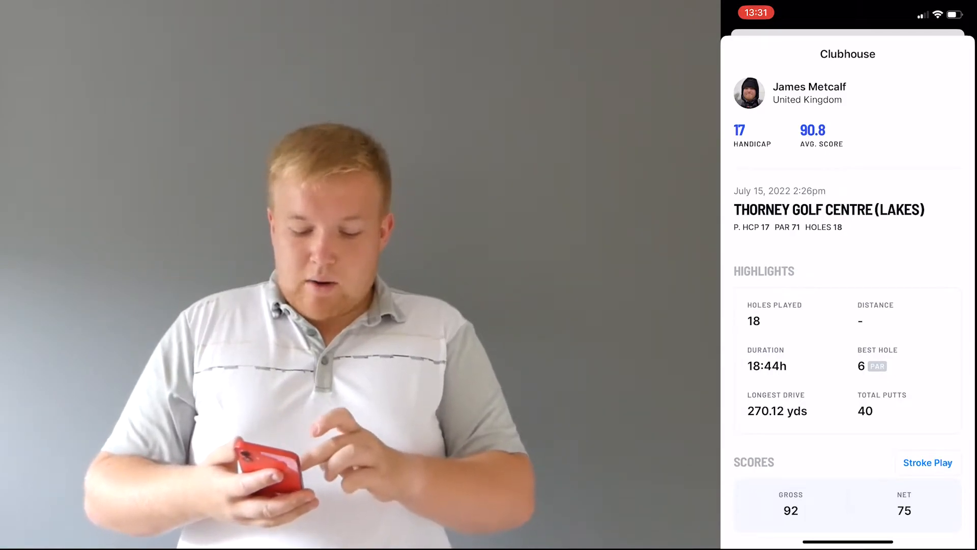
Step: Scroll through the past round's hole-by-hole scores and stats
{"action": "scroll", "scroll_direction": "down", "scroll_amount": 3}
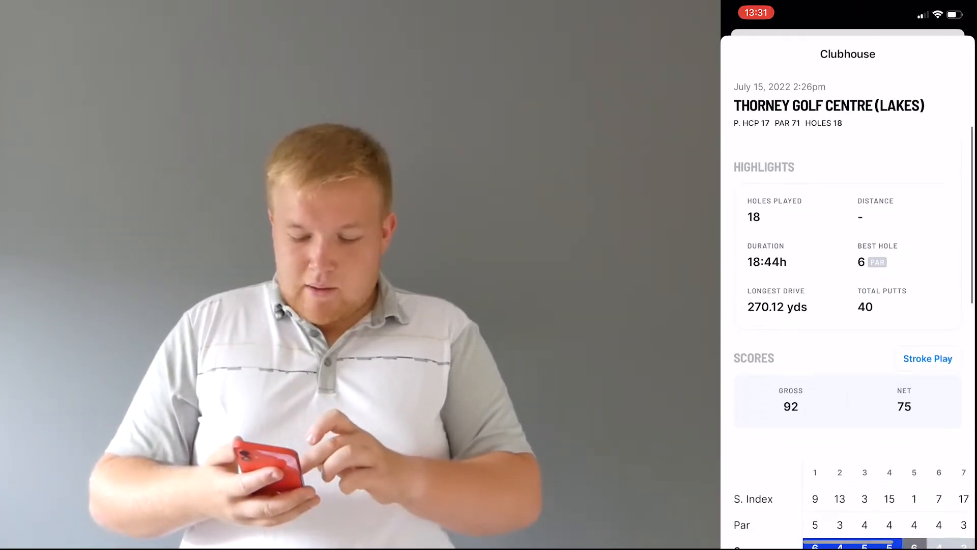
{"action": "scroll", "scroll_direction": "down", "scroll_amount": 3}
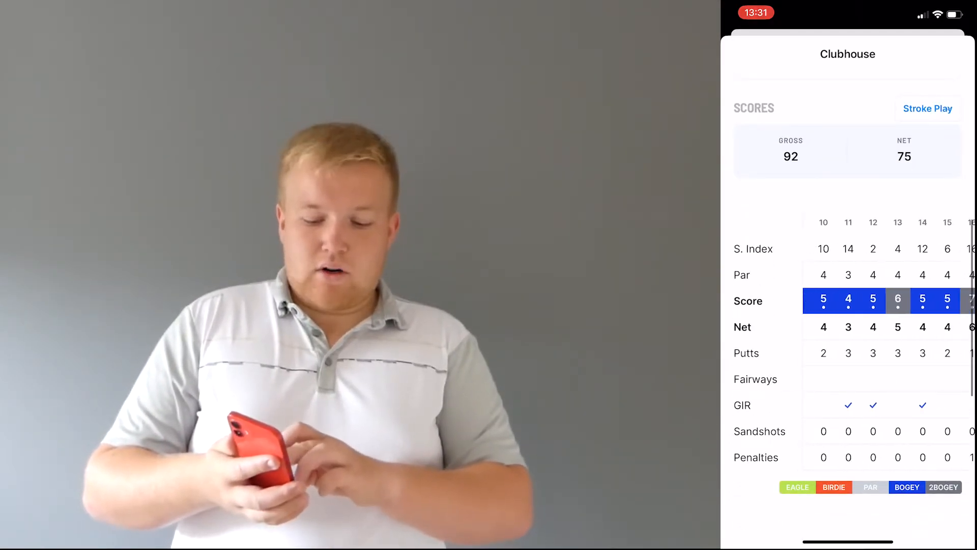
{"action": "scroll", "scroll_direction": "down", "scroll_amount": 3}
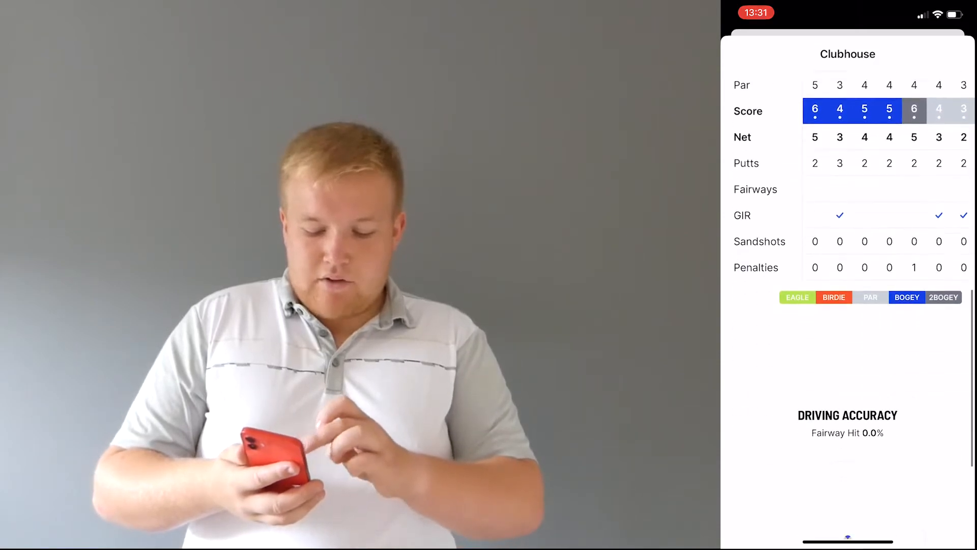
{"action": "scroll", "scroll_direction": "down", "scroll_amount": 3}
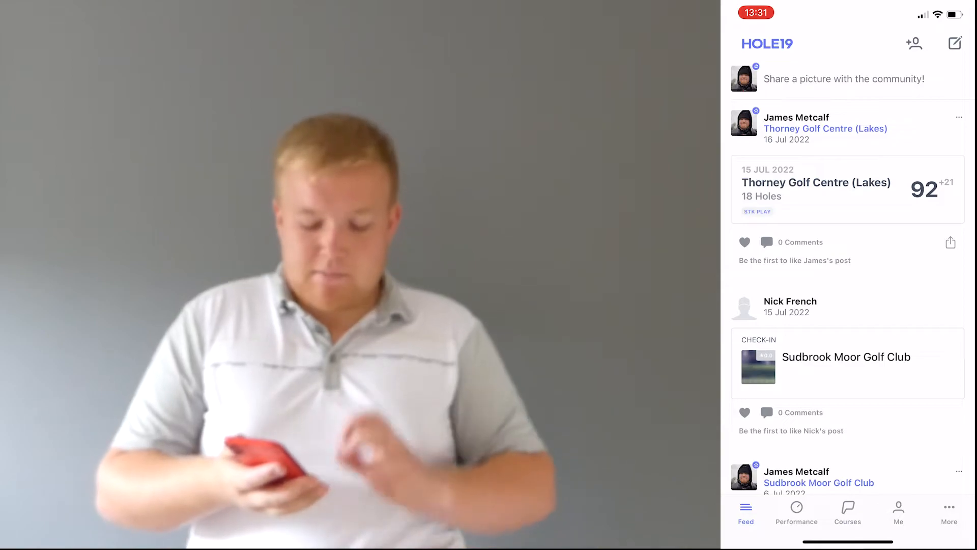
Step: Browse Performance statistics and the driver club average, then open Advanced Stats
{"action": "left_click", "coordinate": [797, 511]}
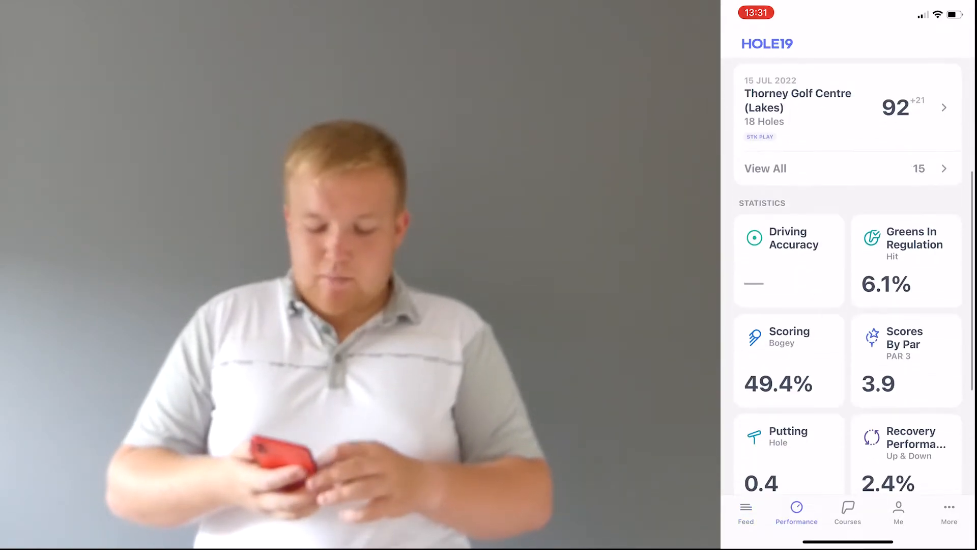
{"action": "scroll", "scroll_direction": "down", "scroll_amount": 3}
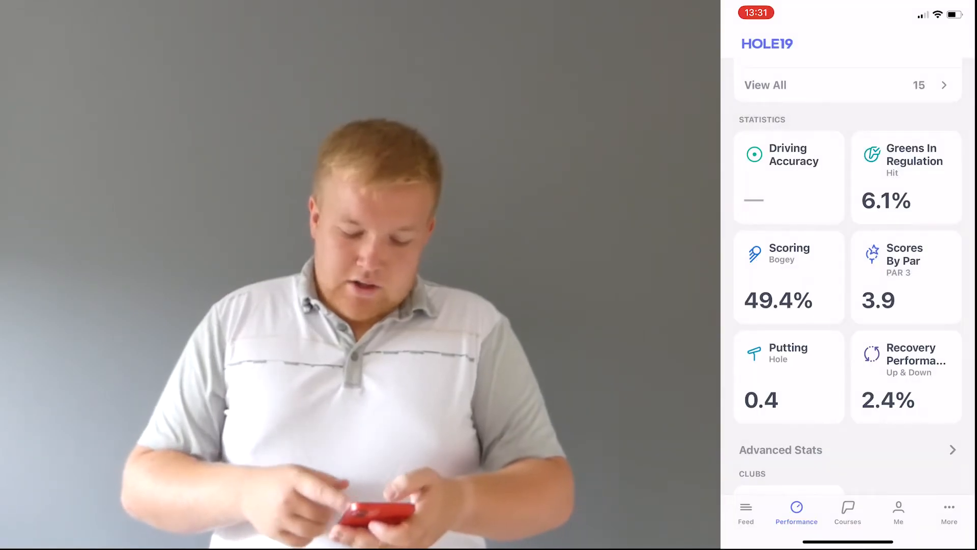
{"action": "left_click", "coordinate": [906, 277]}
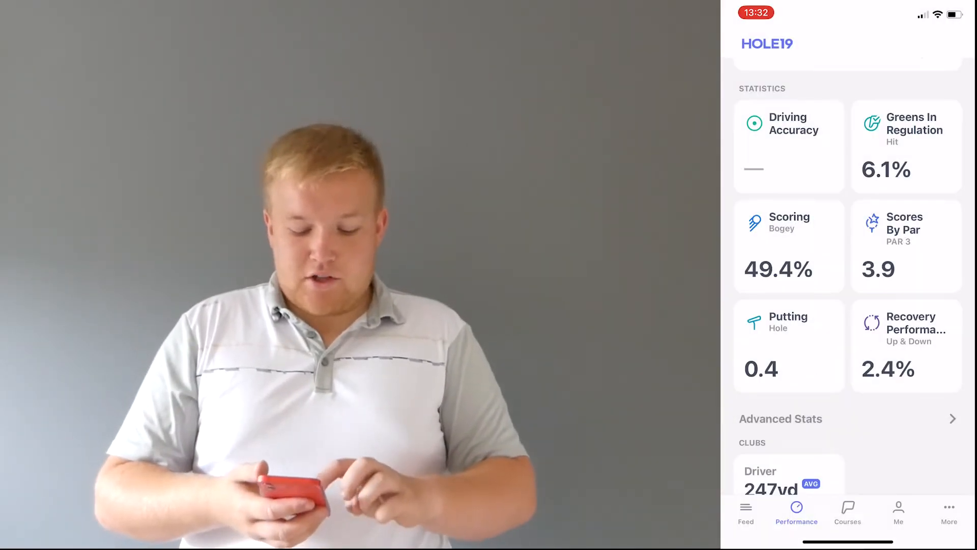
{"action": "left_click", "coordinate": [788, 476]}
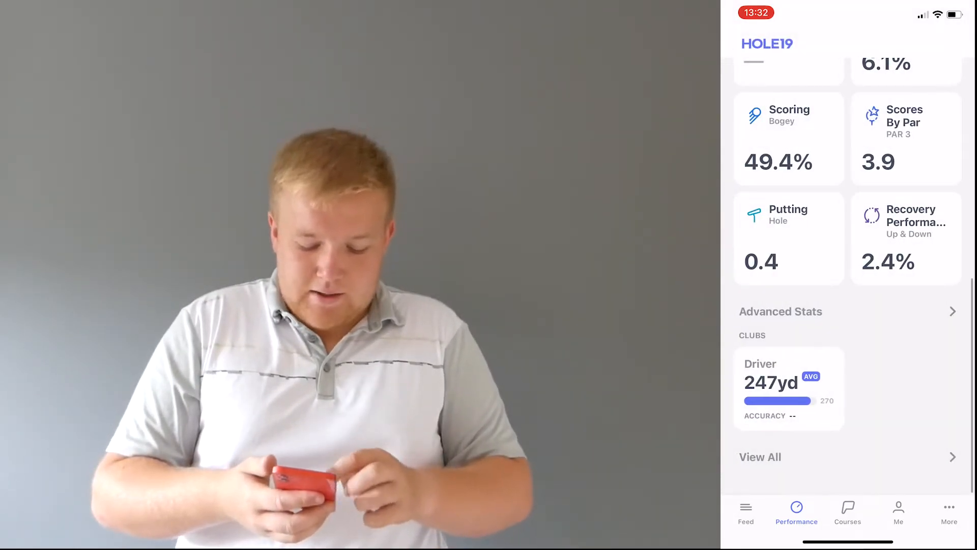
{"action": "left_click", "coordinate": [898, 511]}
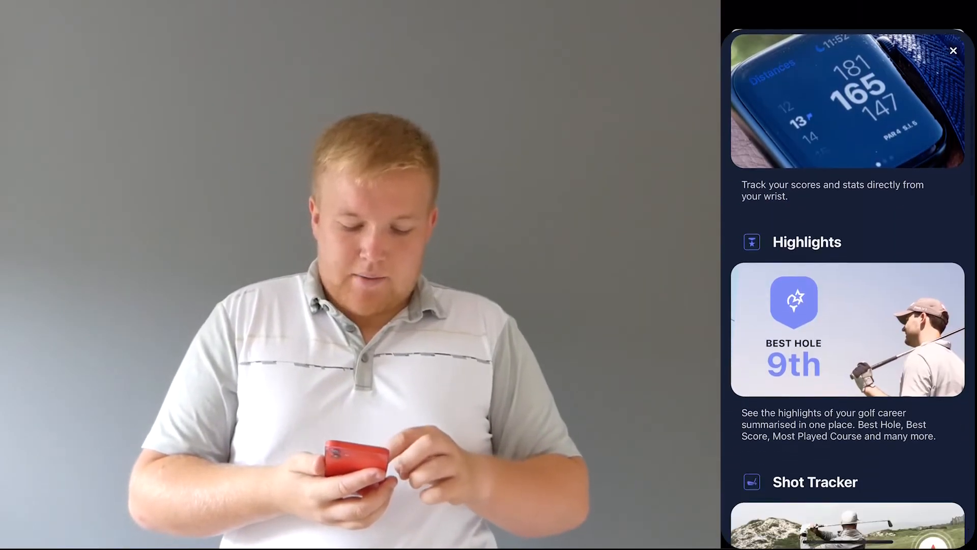
Step: Scroll through the Shot Tracker, Premium Maps and Augmented Reality features
{"action": "scroll", "scroll_direction": "down", "scroll_amount": 3}
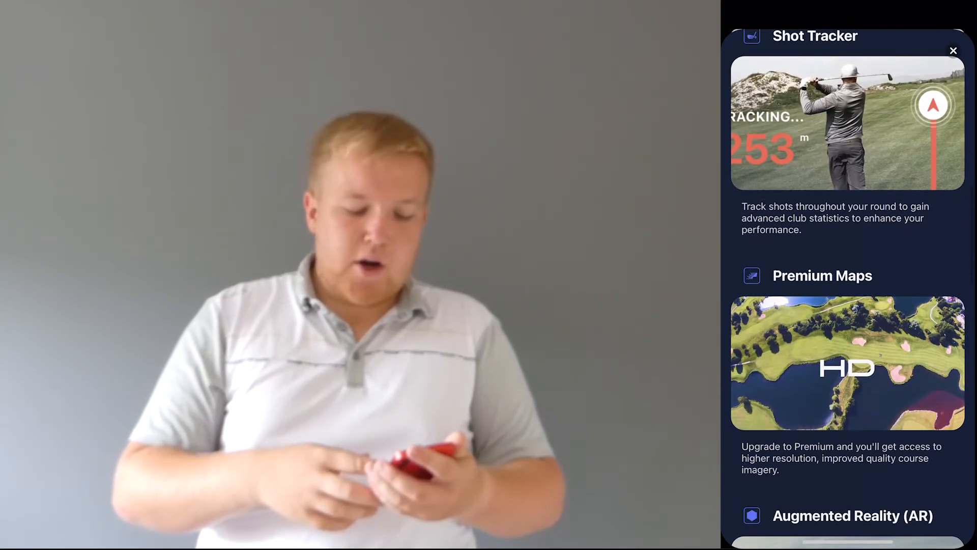
{"action": "scroll", "scroll_direction": "down", "scroll_amount": 3}
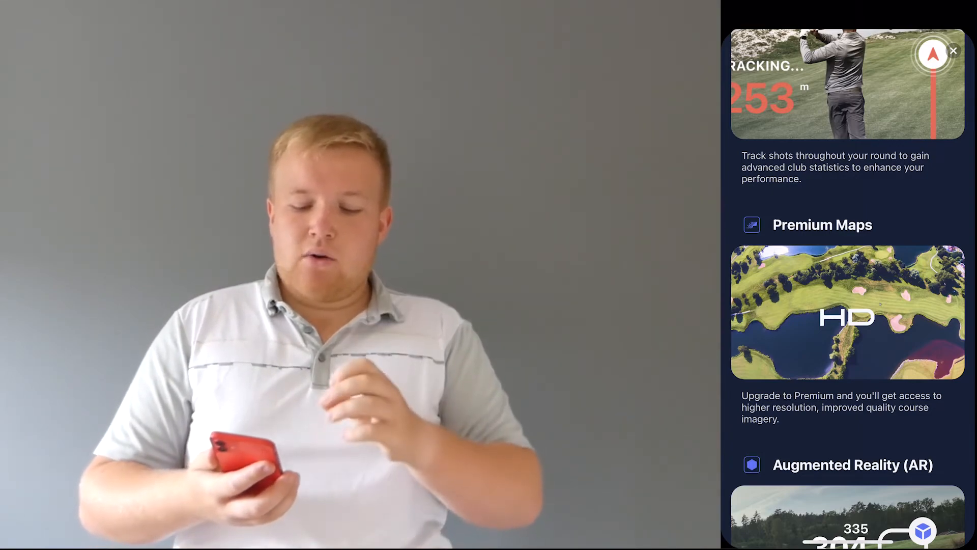
{"action": "scroll", "scroll_direction": "down", "scroll_amount": 3}
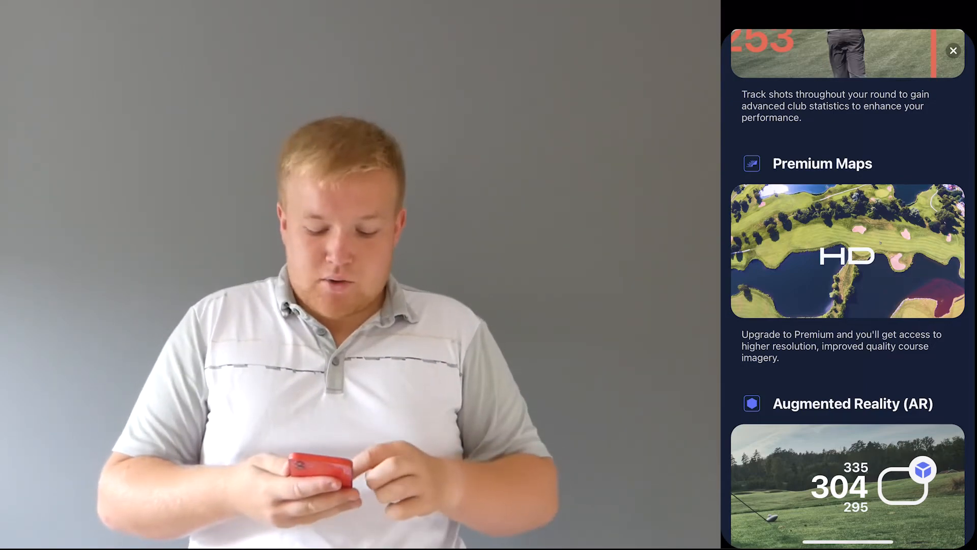
{"action": "scroll", "scroll_direction": "down", "scroll_amount": 3}
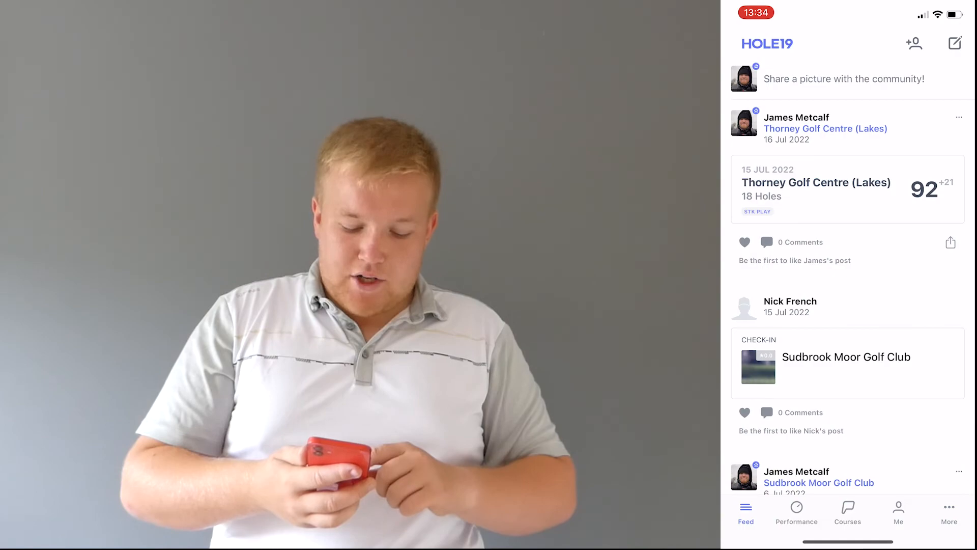
Step: Open Thorney Golf Centre (Lakes), return to synced courses, then go to Performance Highlights
{"action": "left_click", "coordinate": [825, 128]}
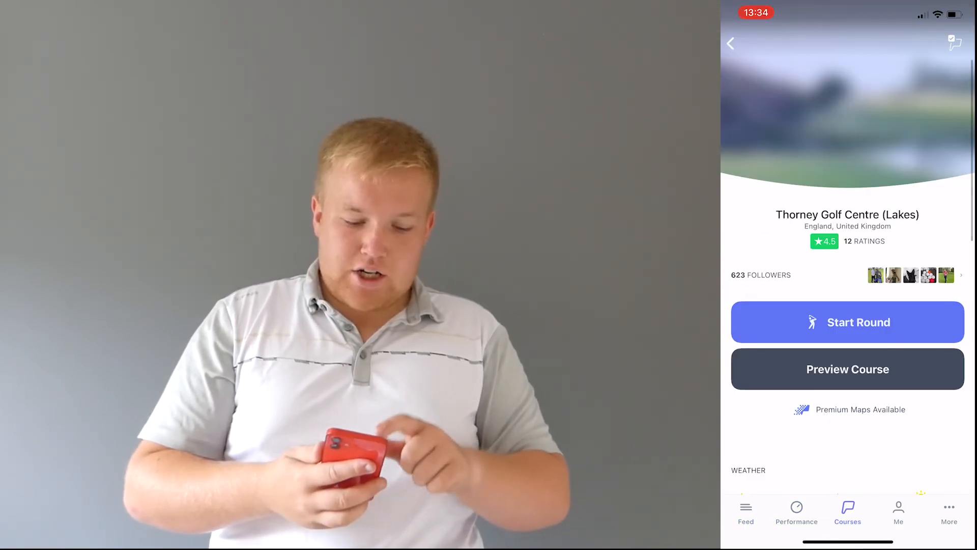
{"action": "left_click", "coordinate": [733, 43]}
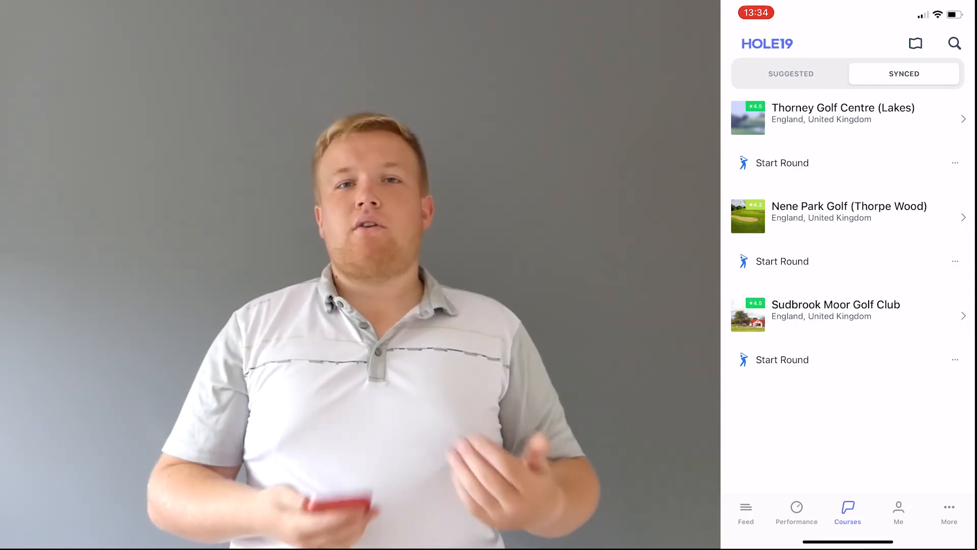
{"action": "left_click", "coordinate": [797, 508]}
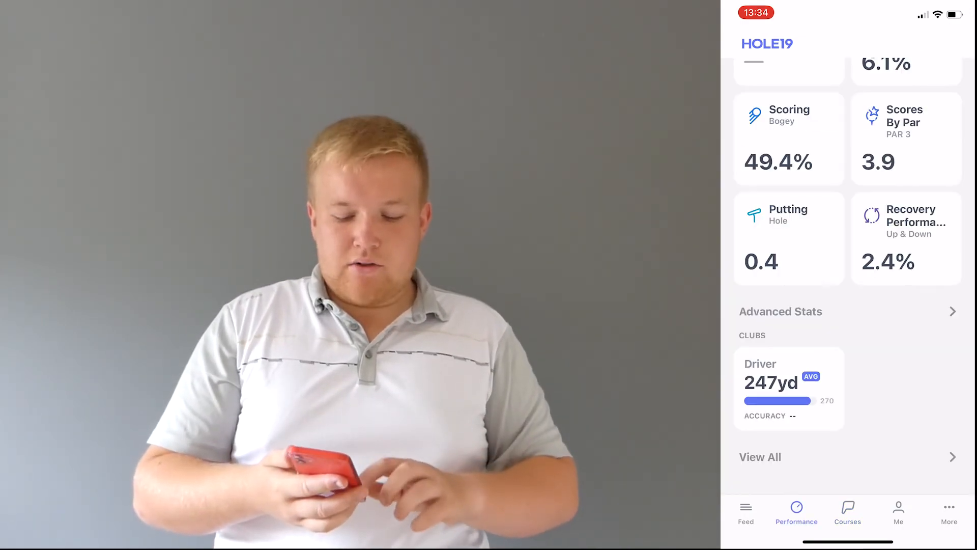
{"action": "left_click", "coordinate": [949, 508]}
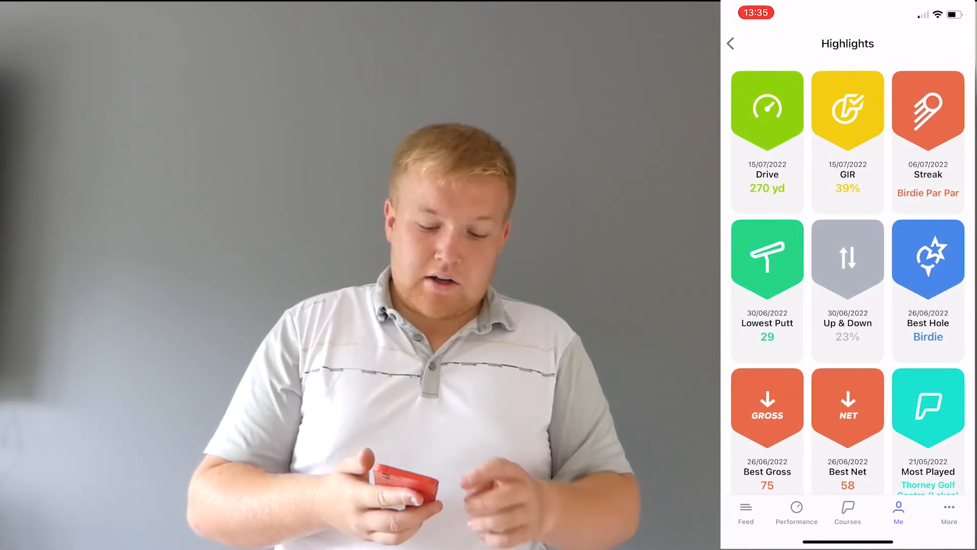
{"action": "left_click", "coordinate": [768, 111]}
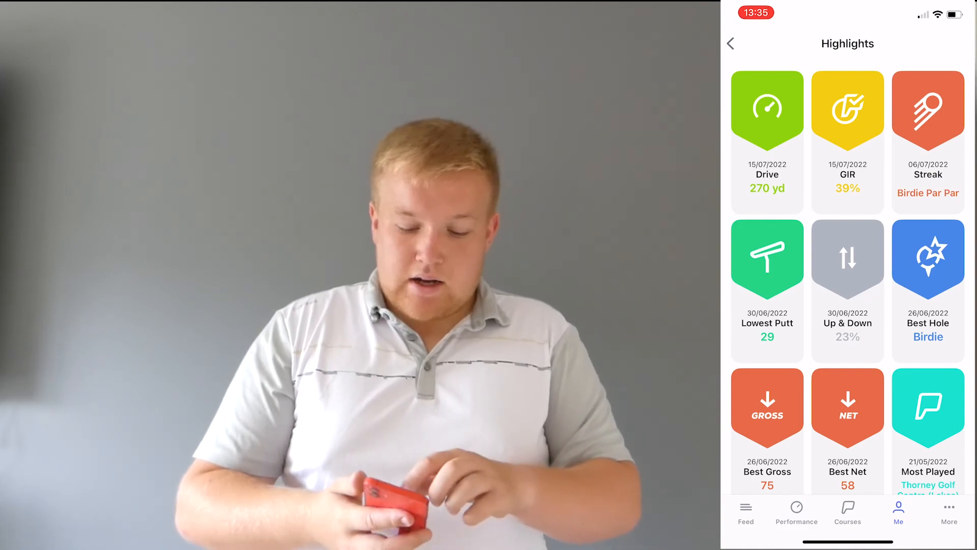
{"action": "left_click", "coordinate": [927, 115]}
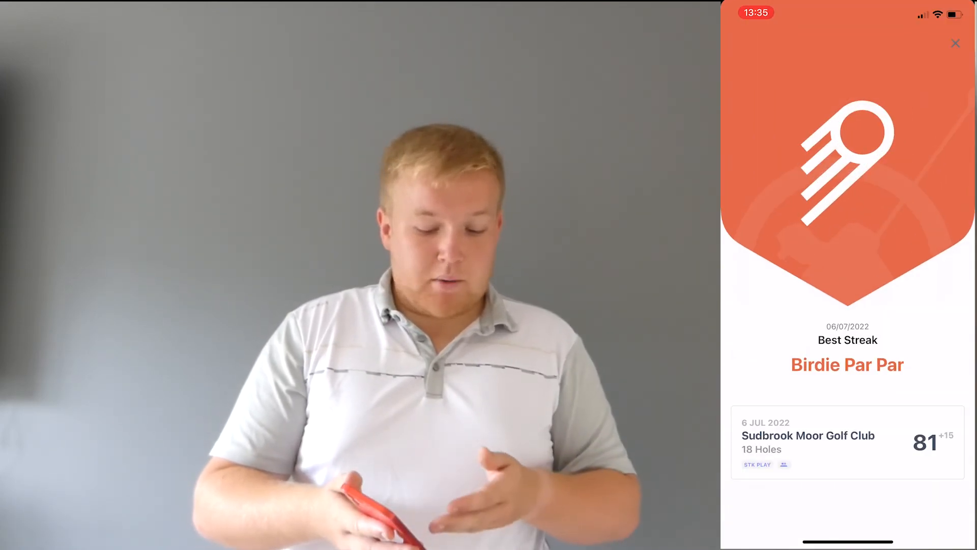
{"action": "left_click", "coordinate": [956, 43]}
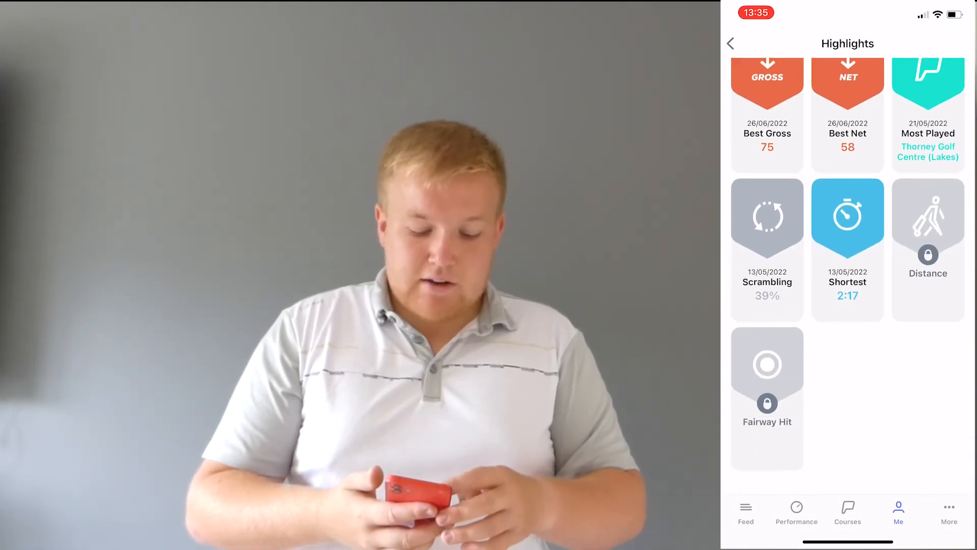